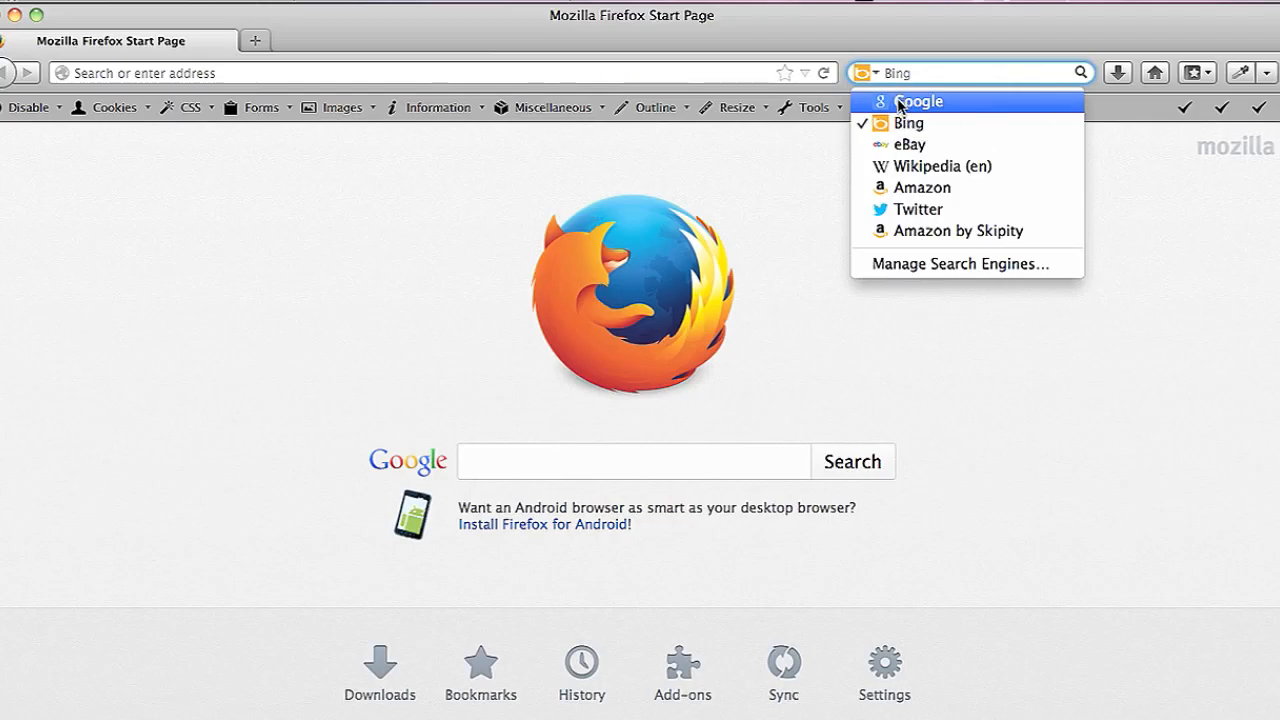
- Switch the search bar engine from Bing to Google
{"action": "left_click", "coordinate": [919, 101]}
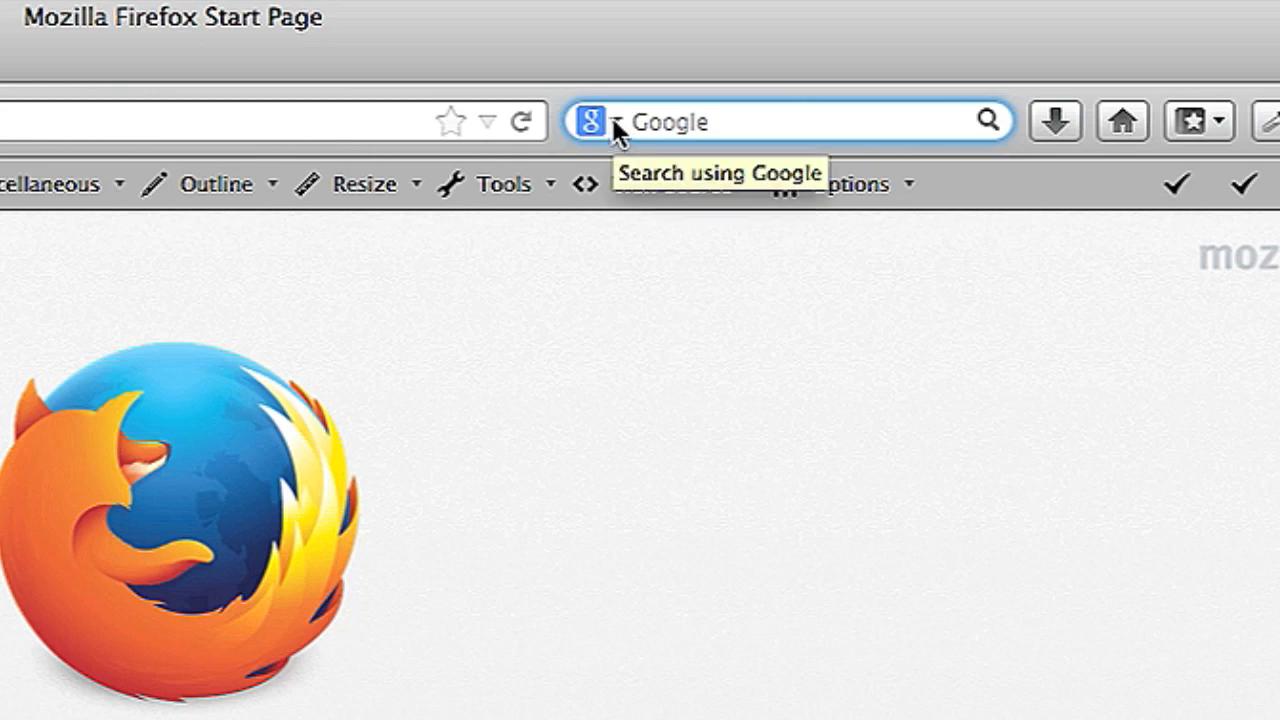
- Change the search bar engine to Yahoo, then to Bing
{"action": "left_click", "coordinate": [610, 121]}
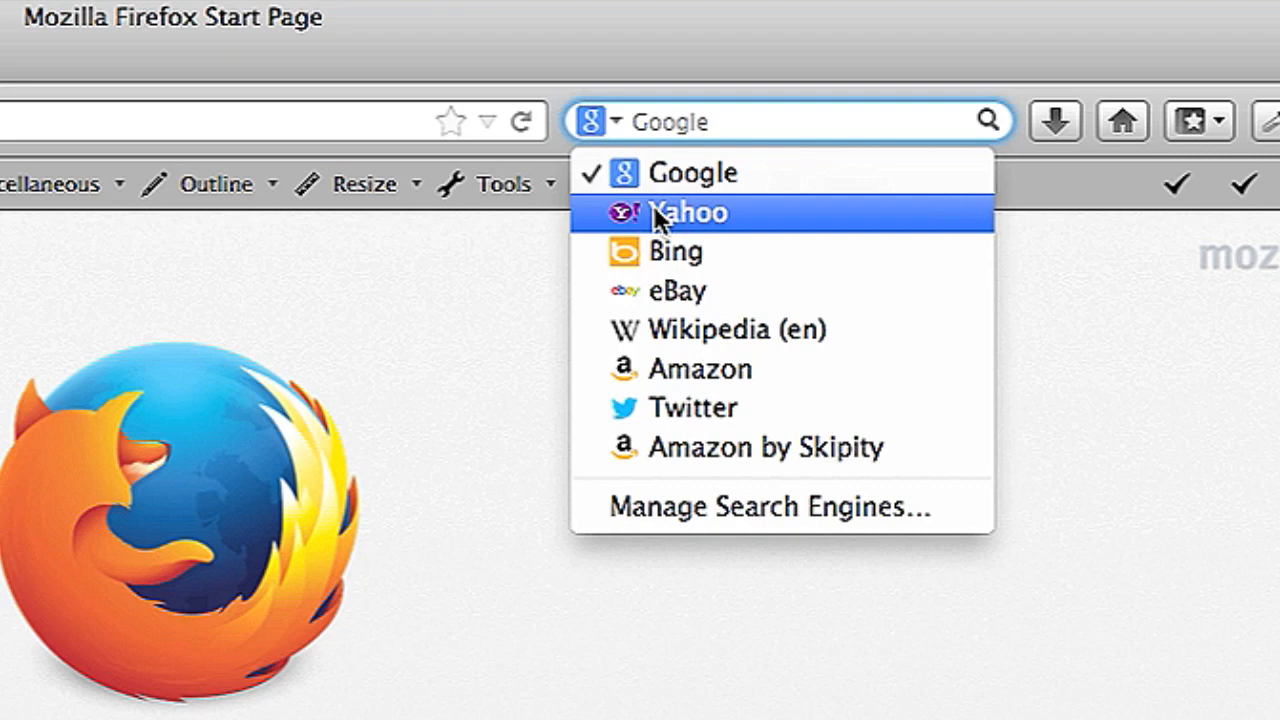
{"action": "left_click", "coordinate": [686, 212]}
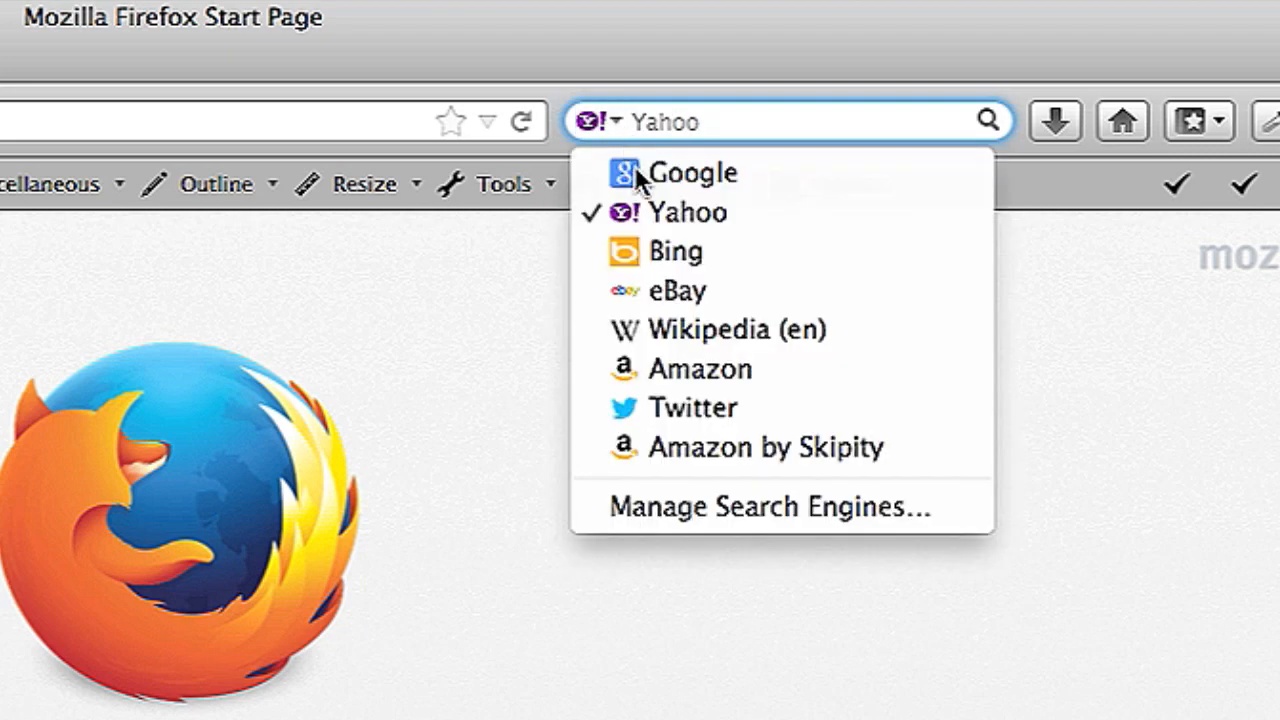
{"action": "left_click", "coordinate": [675, 251]}
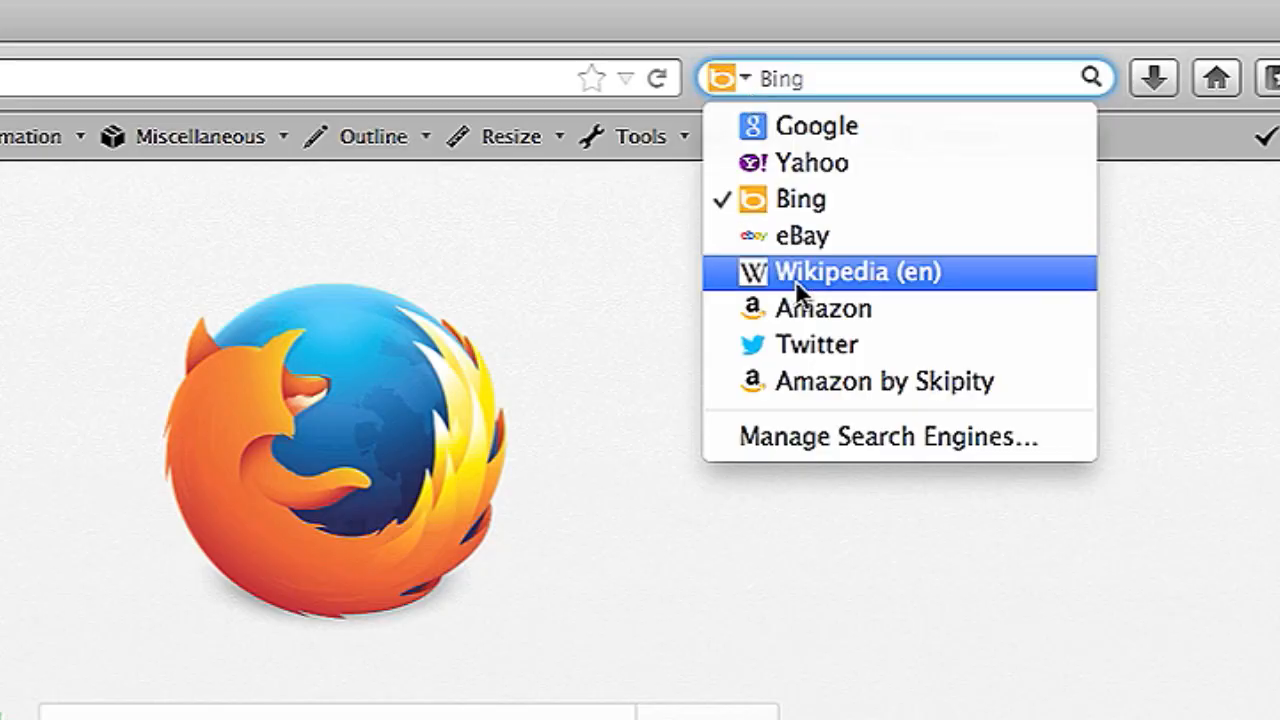
{"action": "mouse_move", "coordinate": [830, 437]}
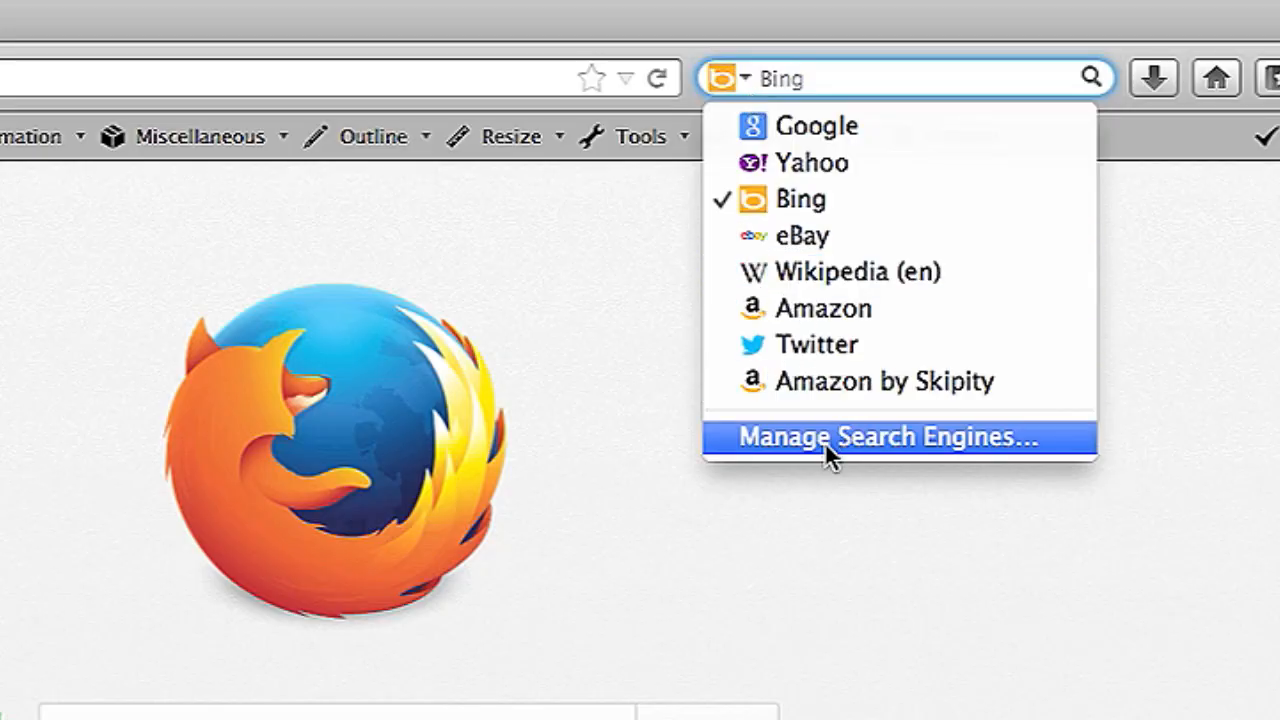
- Delete Yahoo from the installed search engines in the search engine manager
{"action": "left_click", "coordinate": [890, 437]}
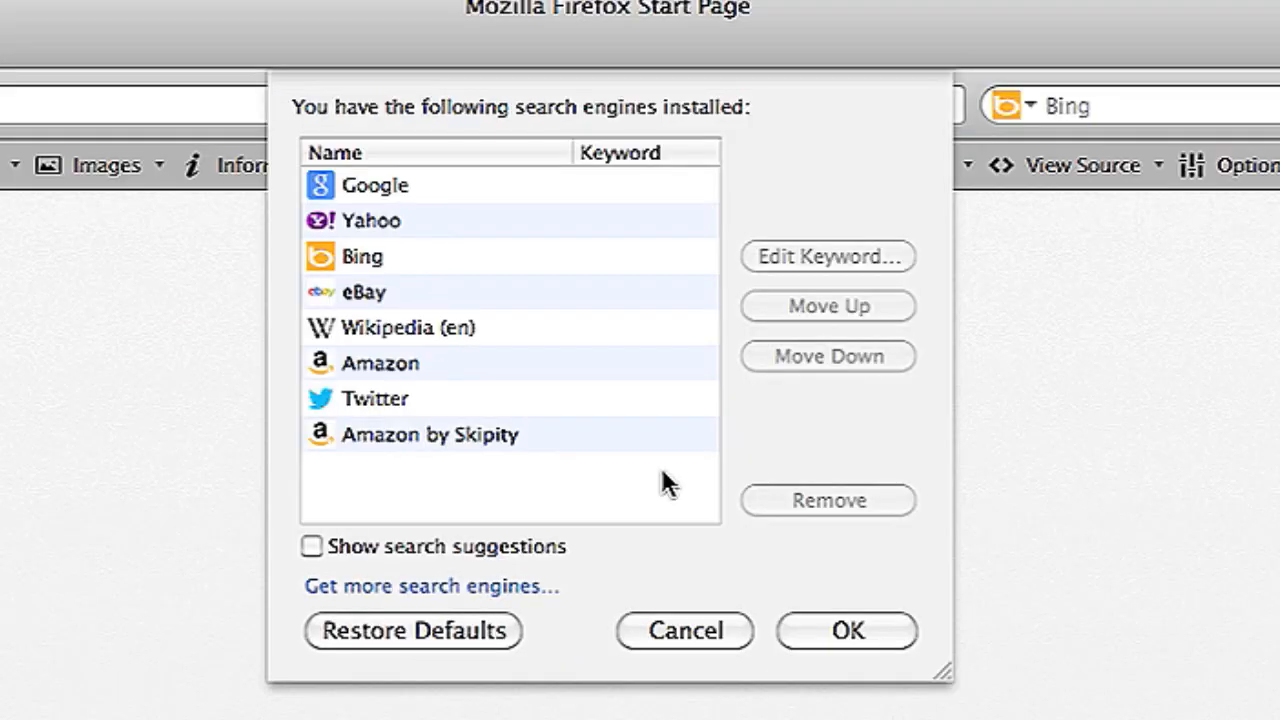
{"action": "left_click", "coordinate": [380, 221]}
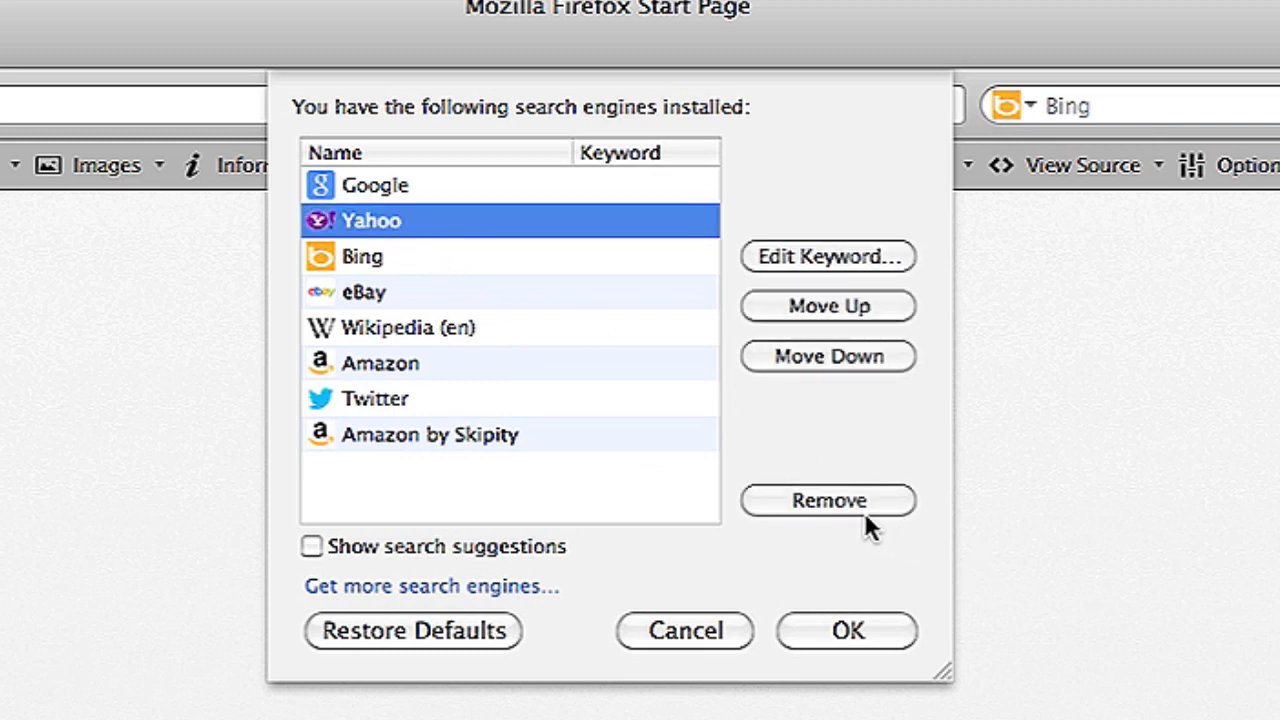
{"action": "left_click", "coordinate": [827, 500]}
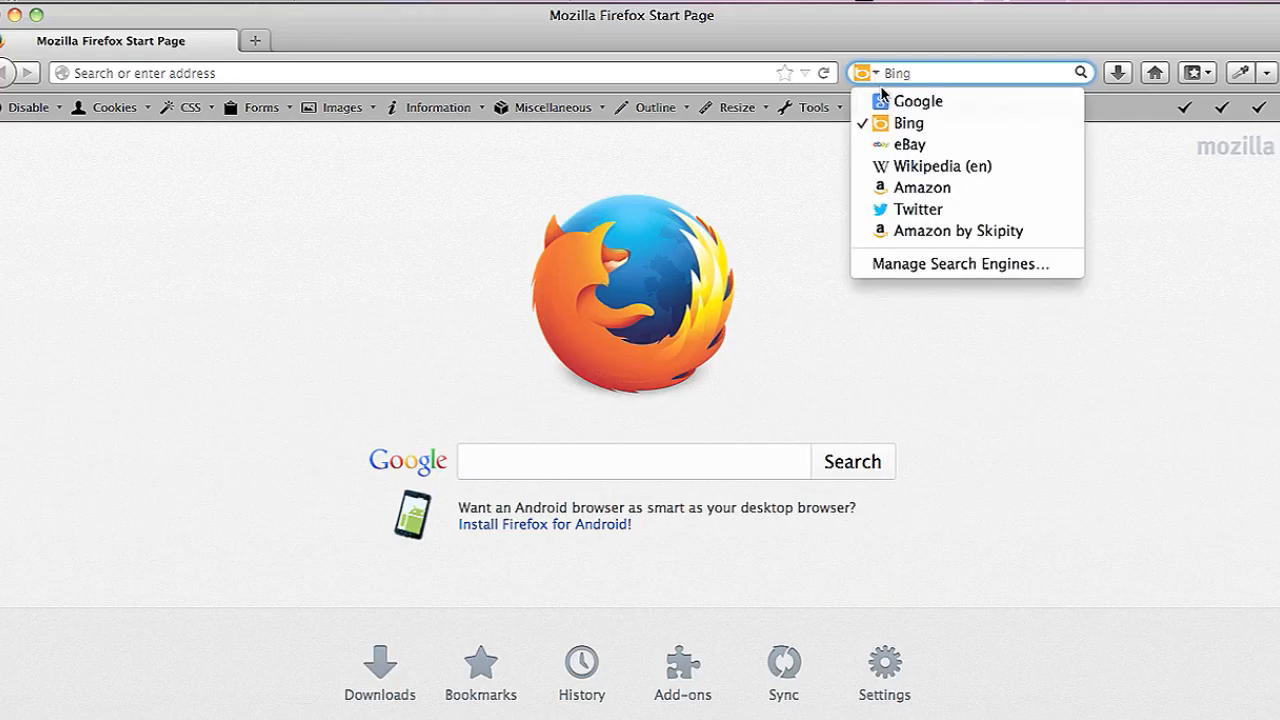
{"action": "mouse_move", "coordinate": [920, 101]}
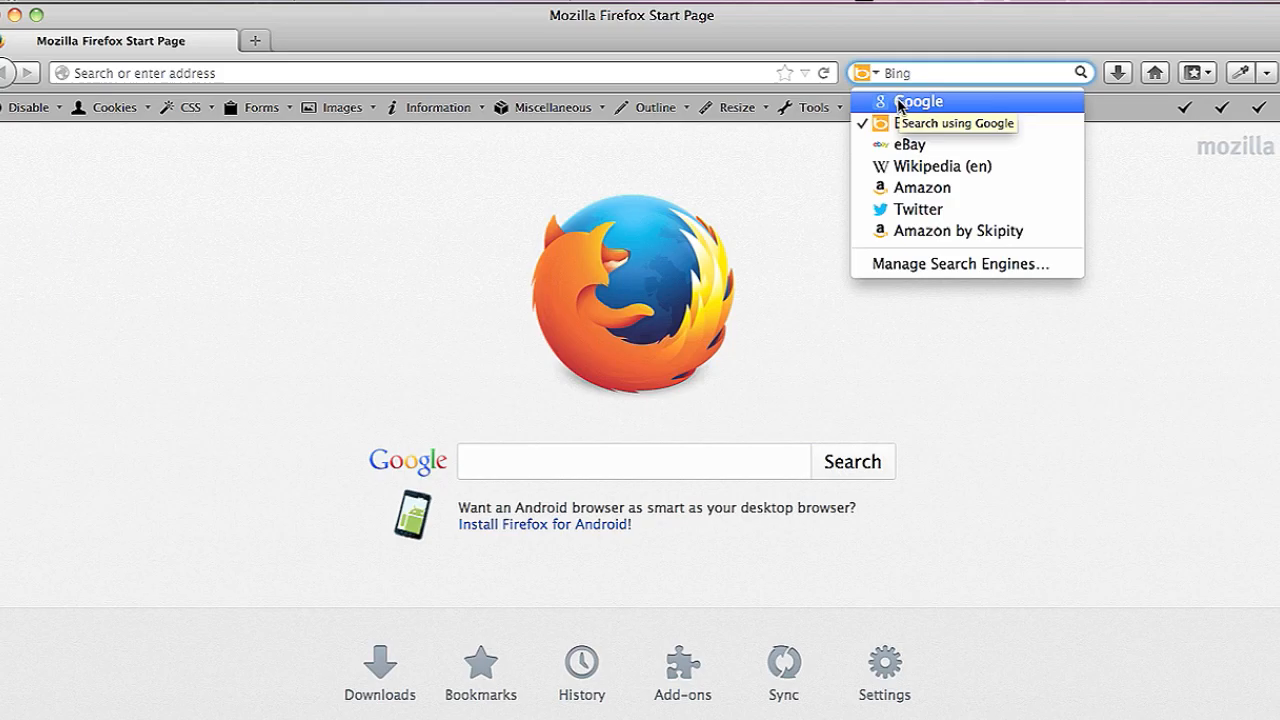
- Select Google as the search bar engine, with Yahoo absent from the list
{"action": "left_click", "coordinate": [918, 101]}
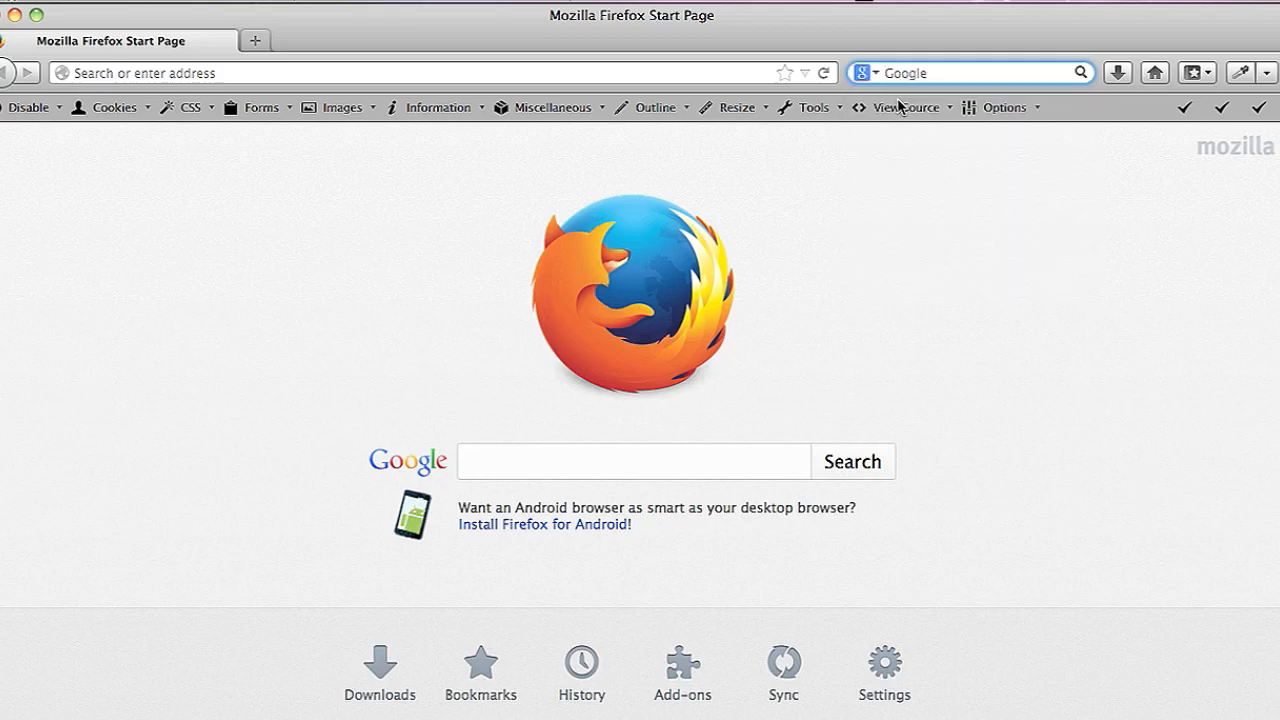